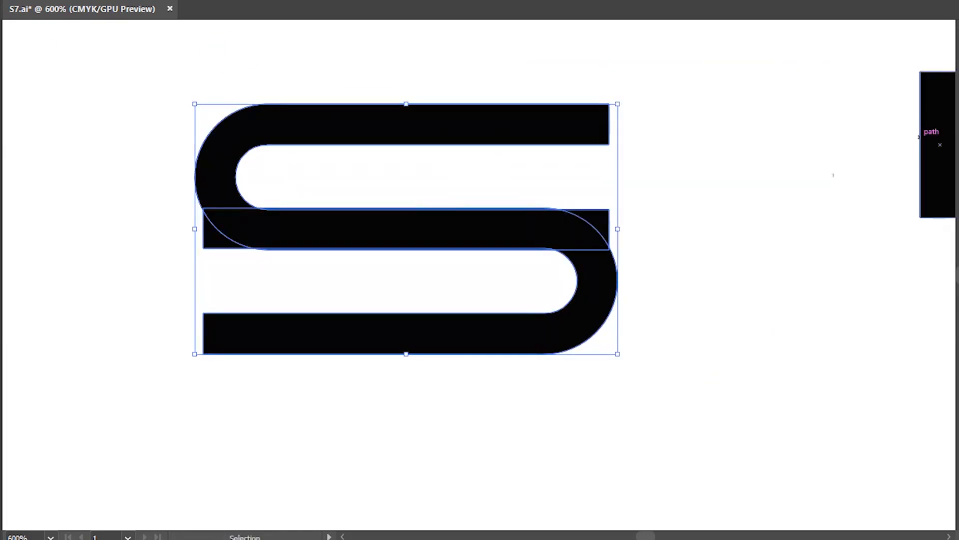
Unite the two overlapping rounded halves into a single black S shape
key("ctrl++")
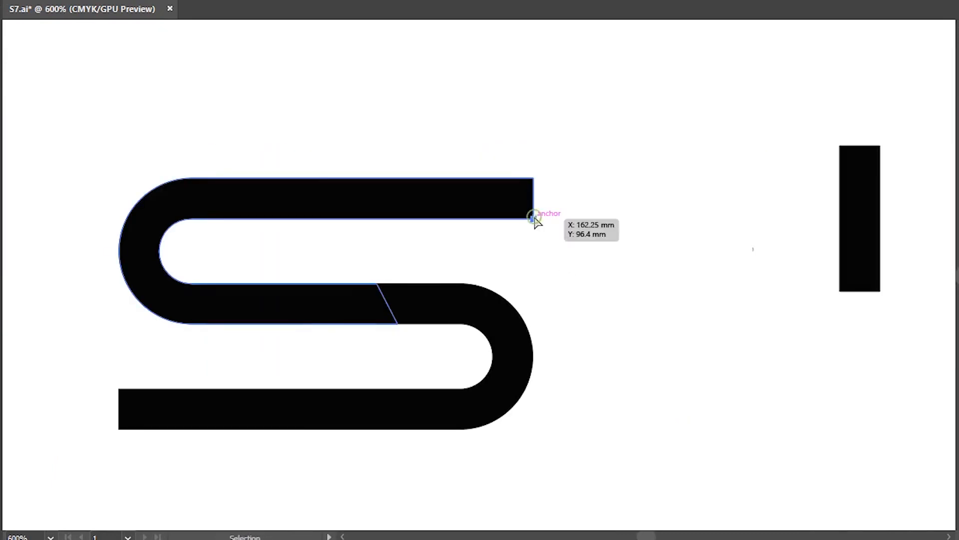
Position a slanted rounded bar diagonally across the middle of the S
left_click_drag(530, 216, 521, 188)
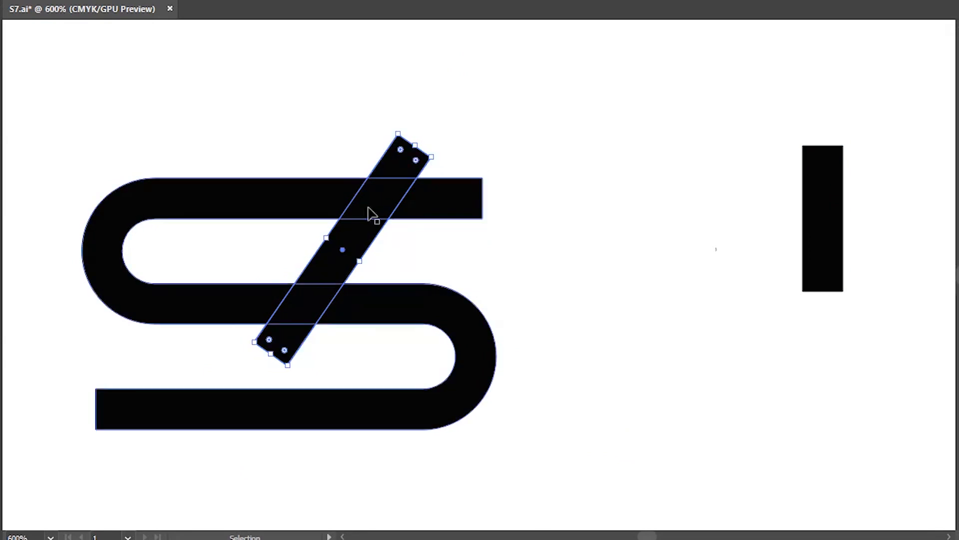
Subtract the slanted bar to cut a diagonal 7 gap, then place a small block at the top bar's end
left_click_drag(367, 214, 398, 318)
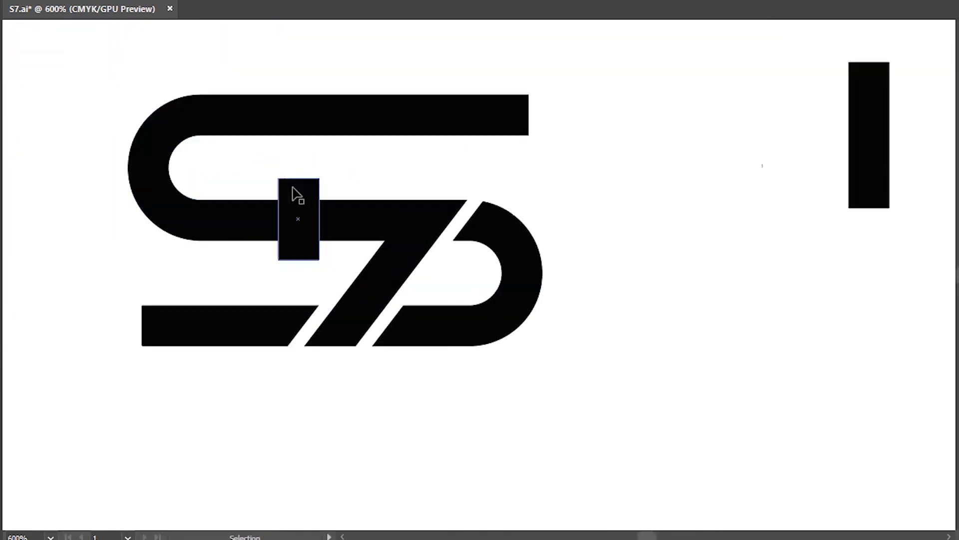
left_click_drag(297, 220, 530, 115)
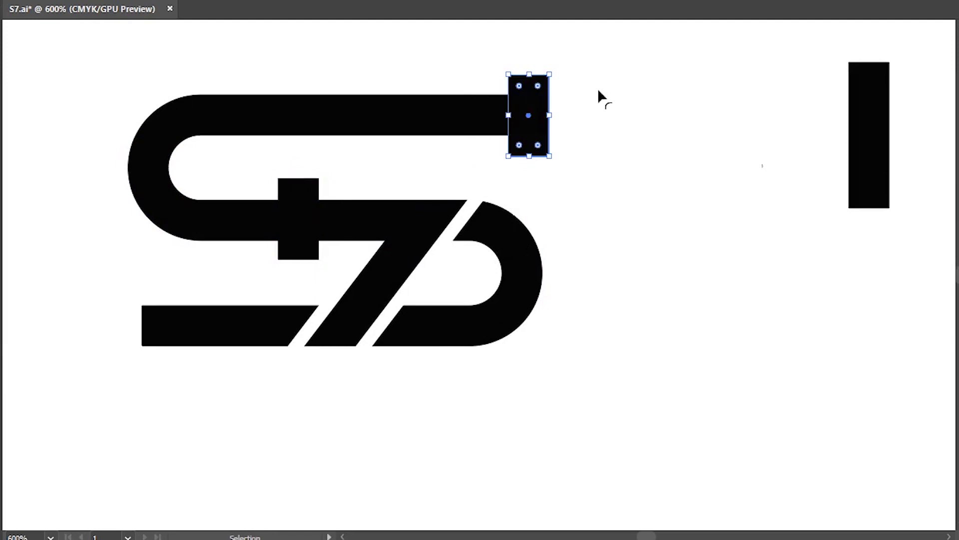